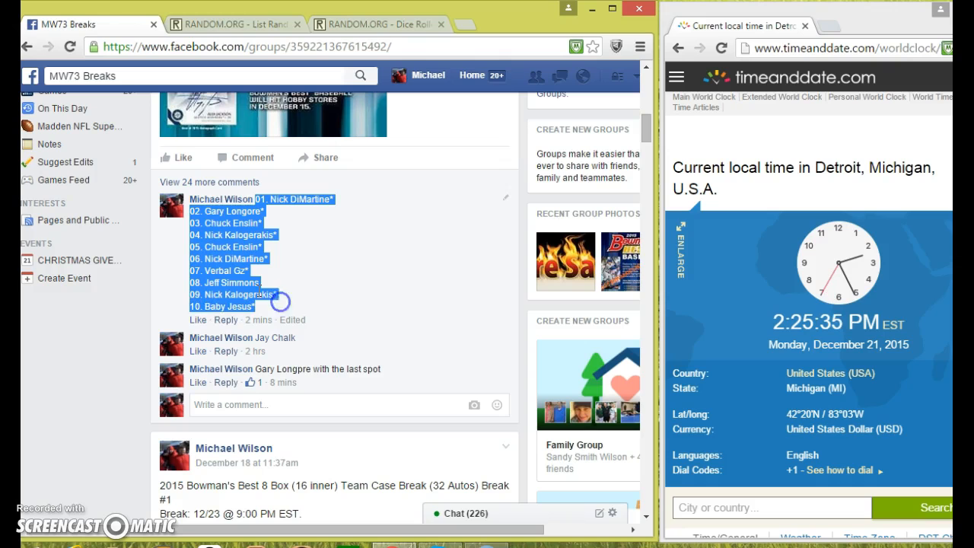
# Step: Post a 'LIVE' comment under the ten-name MW73 Breaks team list
pyautogui.scroll(-3)
pyautogui.write('L')
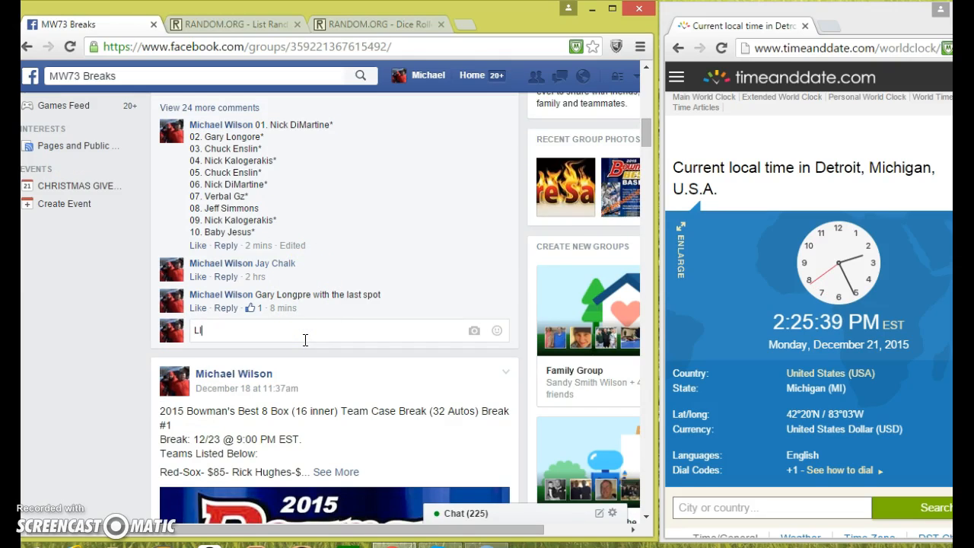
pyautogui.press('Return')
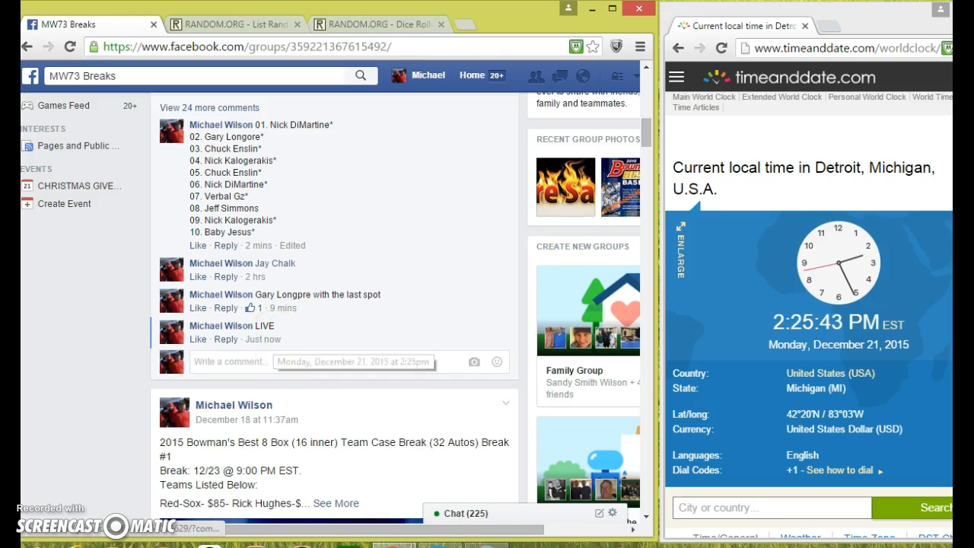
# Step: Paste the ten copied names into the List Randomizer, glancing at the Dice Roller tab
pyautogui.rightClick(187, 221)
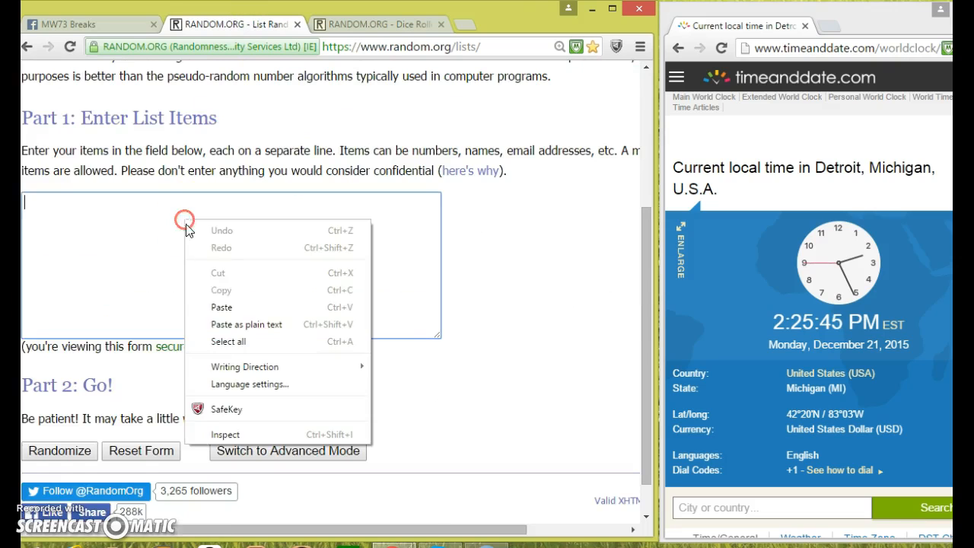
pyautogui.click(221, 307)
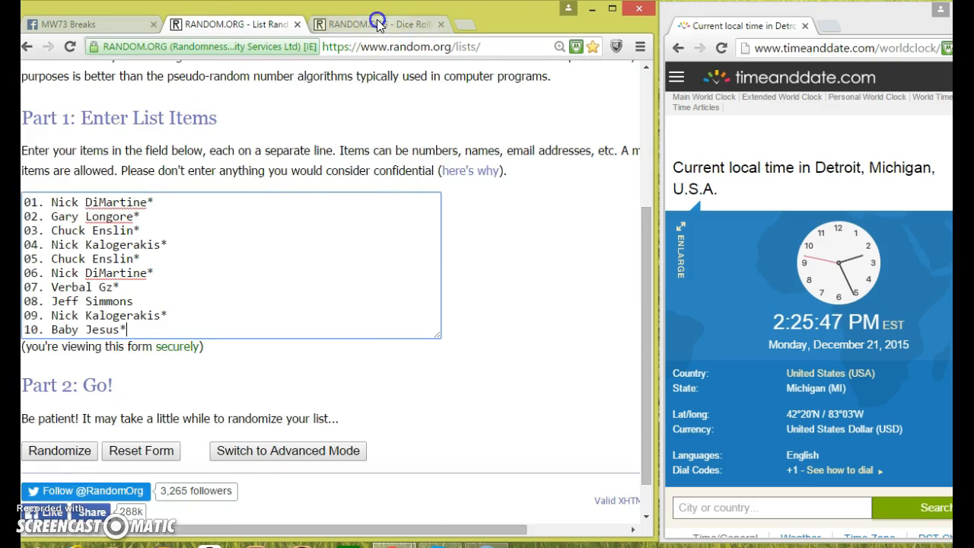
pyautogui.click(373, 24)
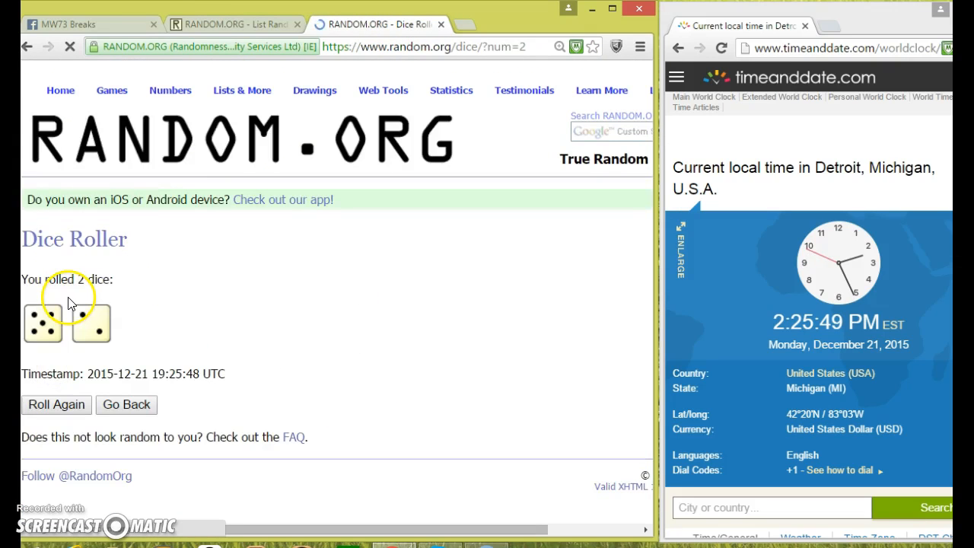
pyautogui.click(228, 24)
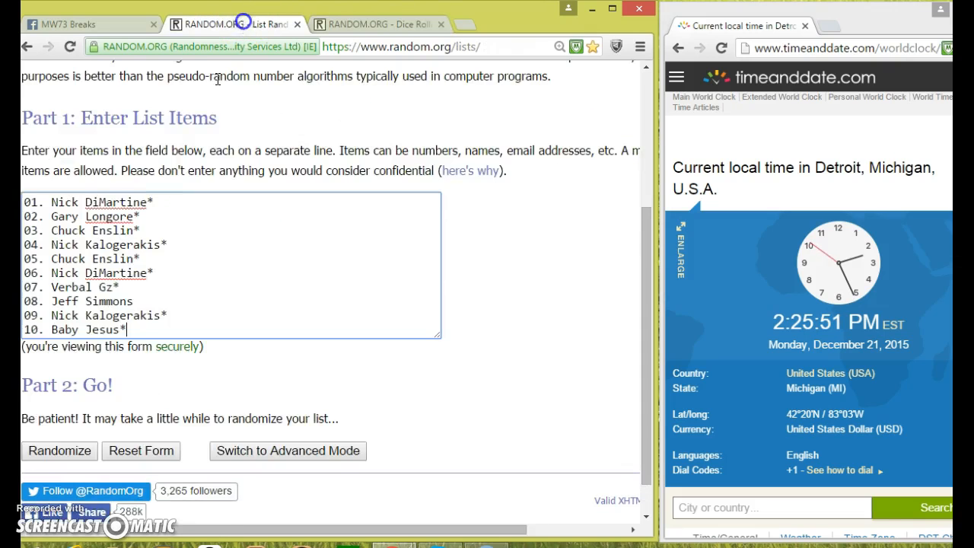
# Step: Randomize the ten-name list, then reshuffle with Again! up to seven randomizations
pyautogui.click(60, 451)
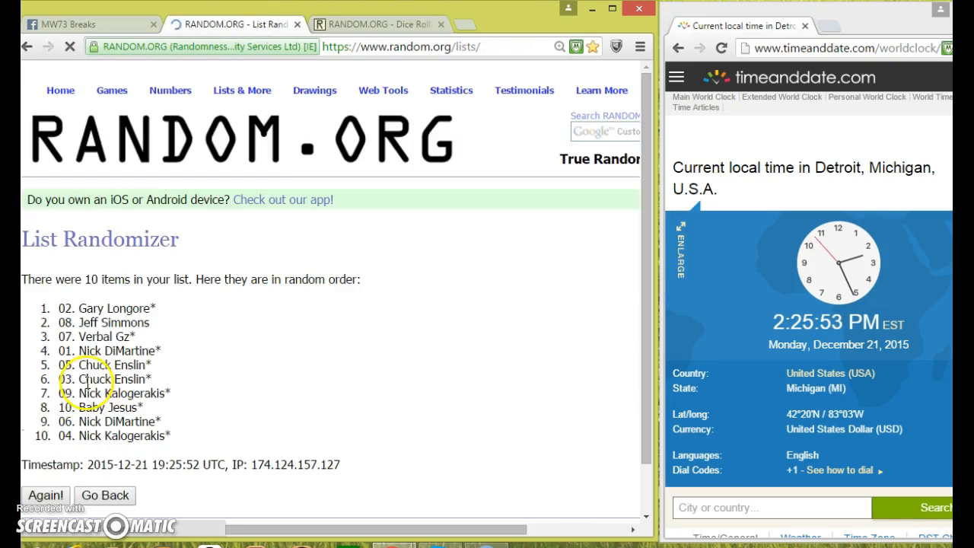
pyautogui.scroll(-3)
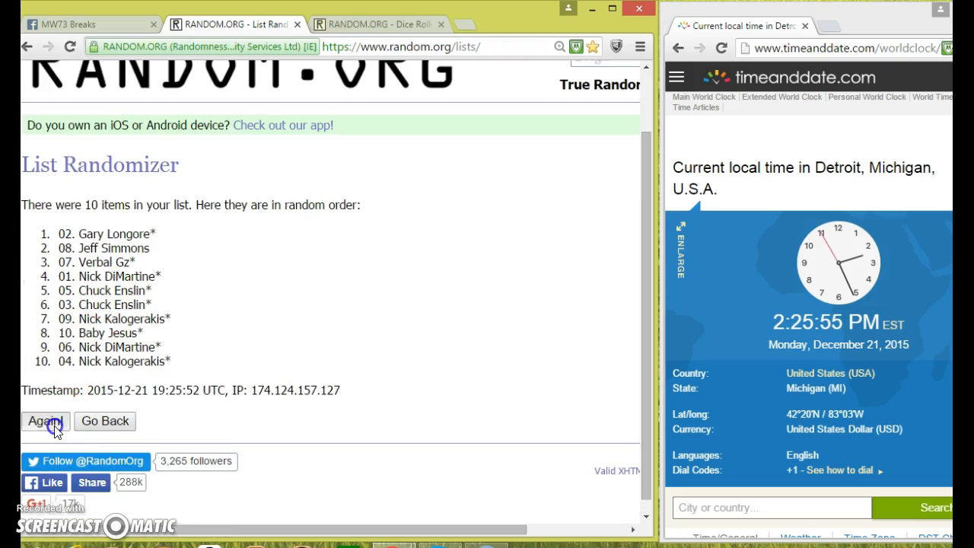
pyautogui.click(44, 421)
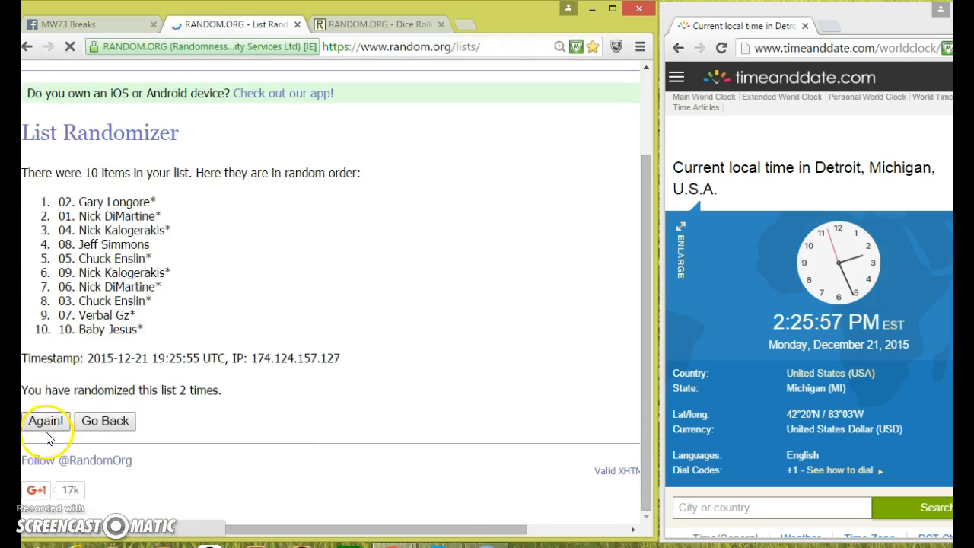
pyautogui.click(46, 420)
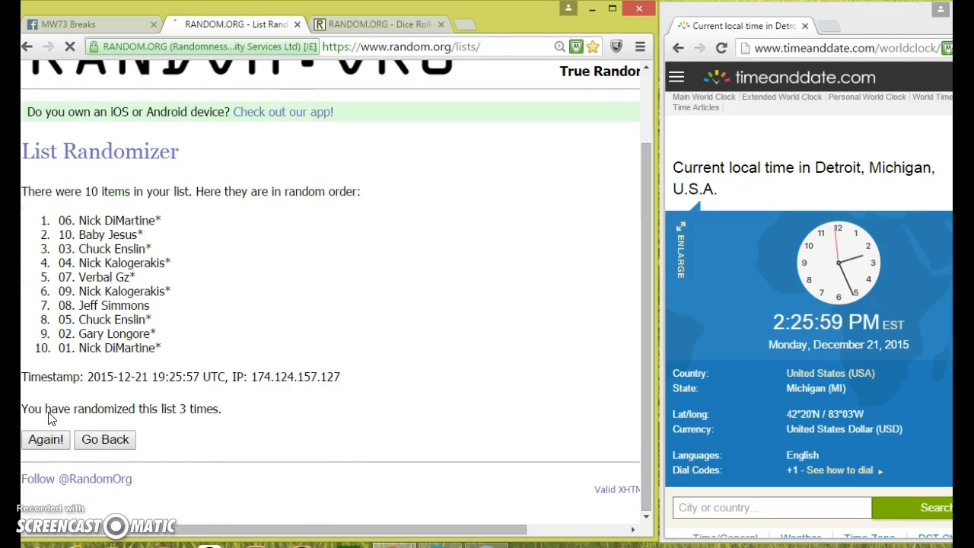
pyautogui.click(45, 439)
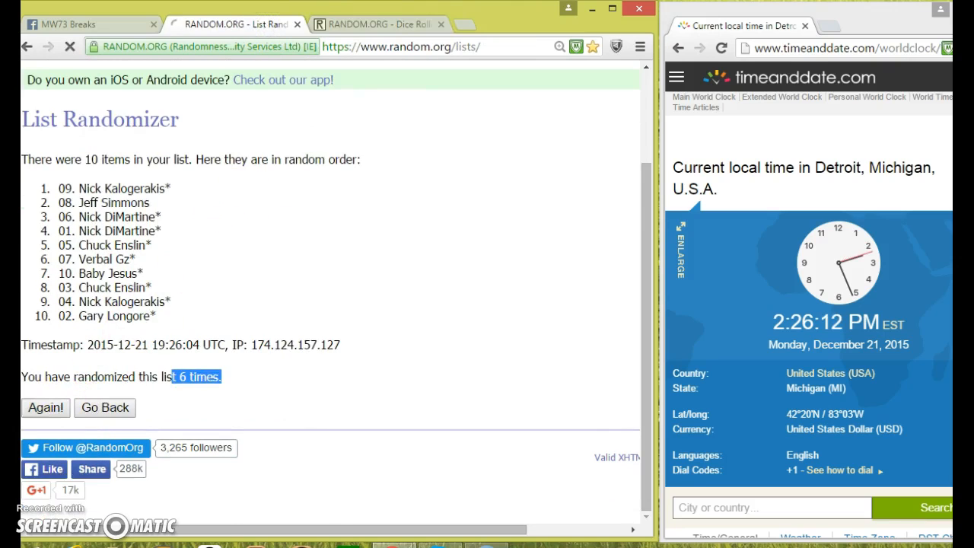
pyautogui.click(44, 407)
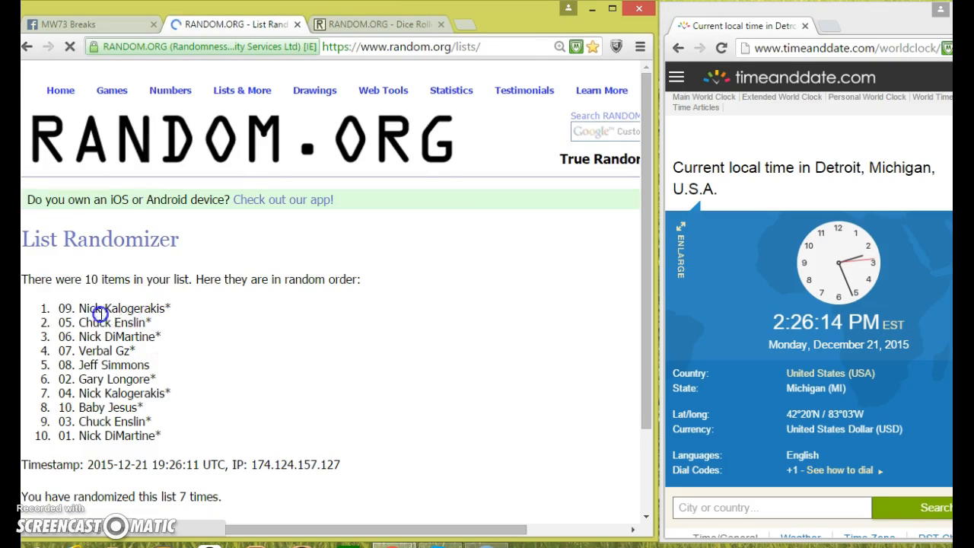
pyautogui.rightClick(84, 316)
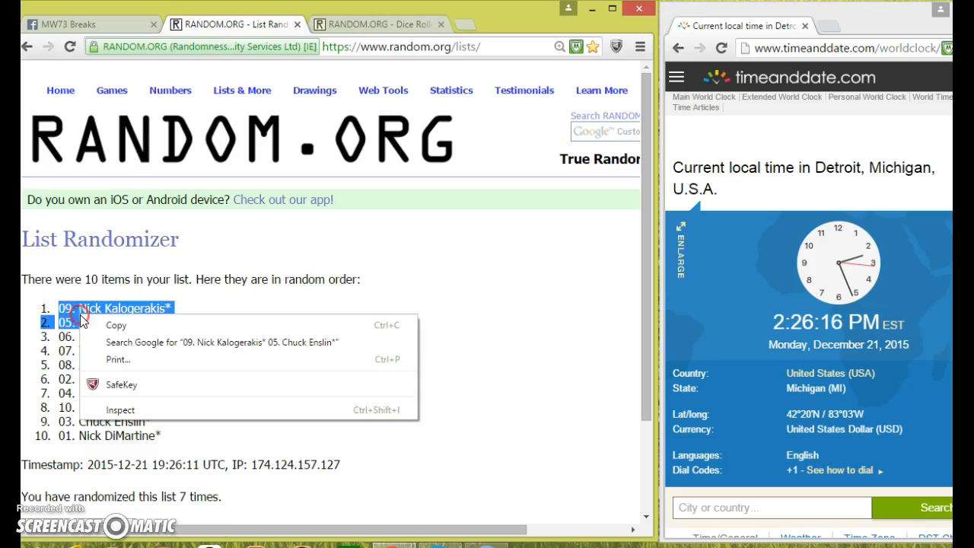
pyautogui.click(350, 24)
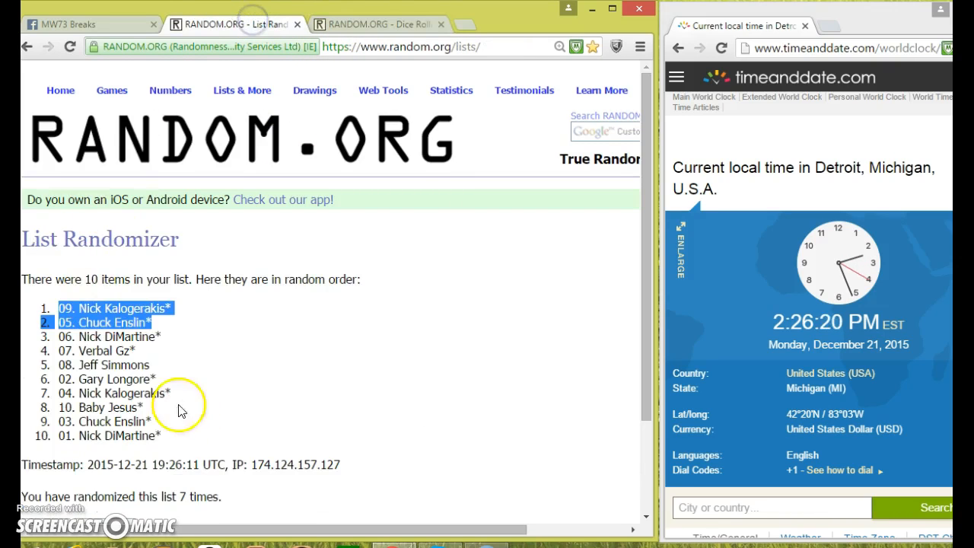
pyautogui.moveTo(104, 24)
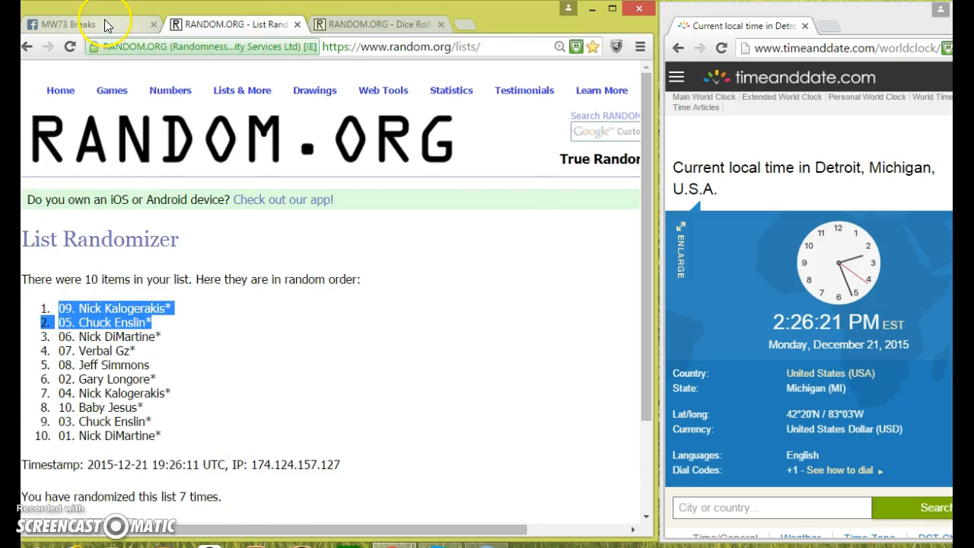
# Step: Return to the MW73 Breaks Facebook group tab to comment 'DONE'
pyautogui.click(76, 24)
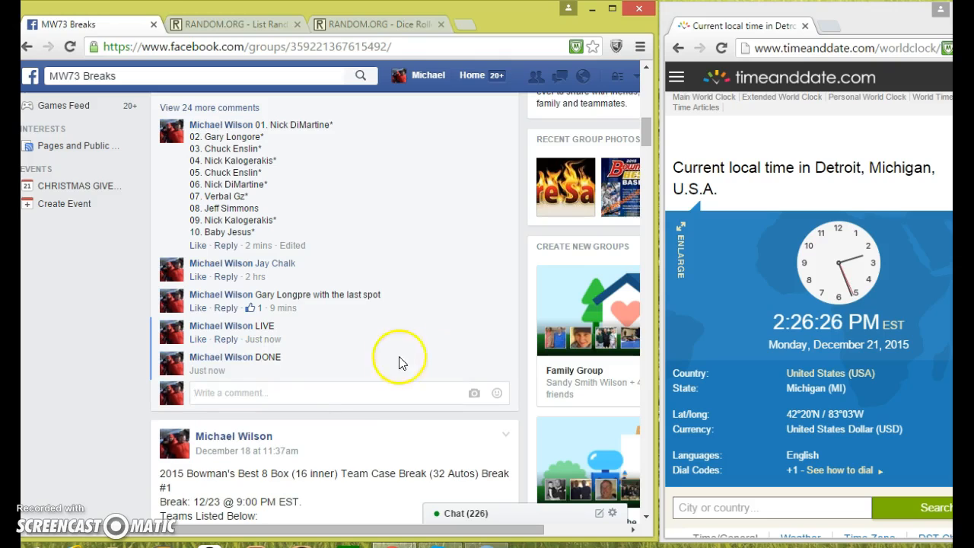
pyautogui.moveTo(263, 371)
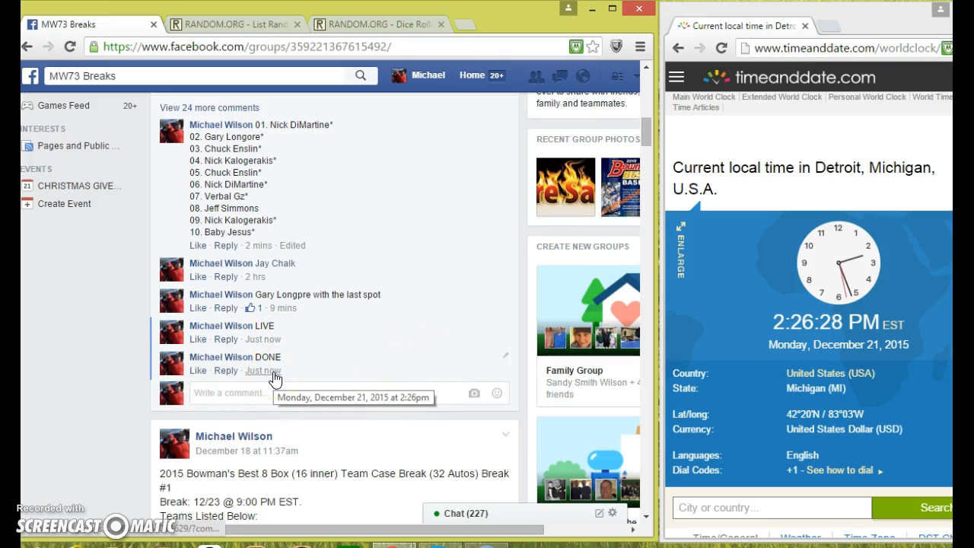